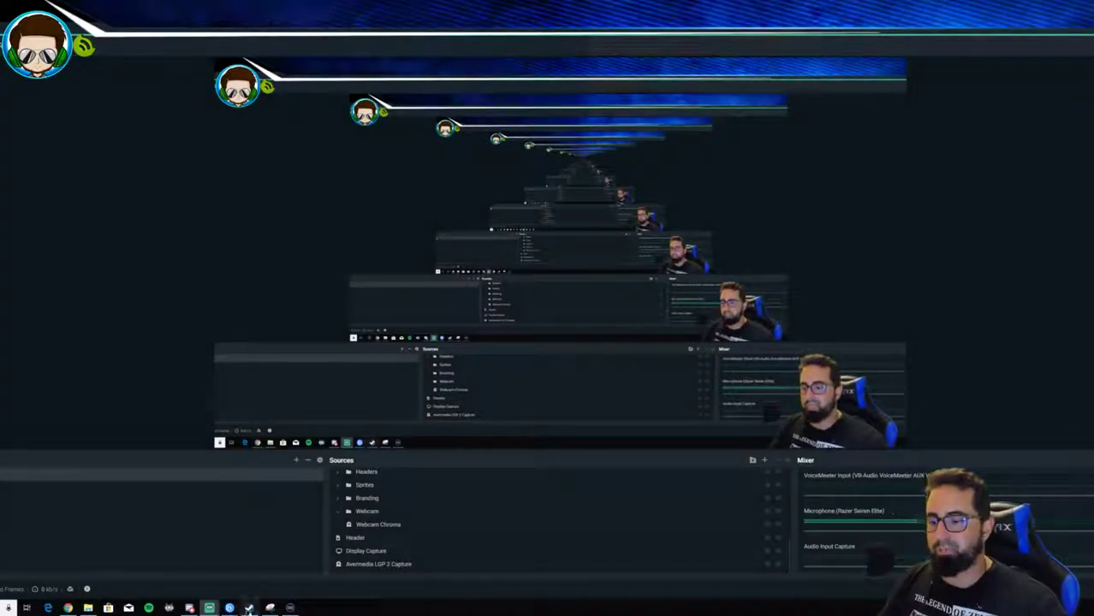
Review the multi-action's delay step and its final Streamlabs OBS scene switch step
{"action": "left_click", "coordinate": [291, 609]}
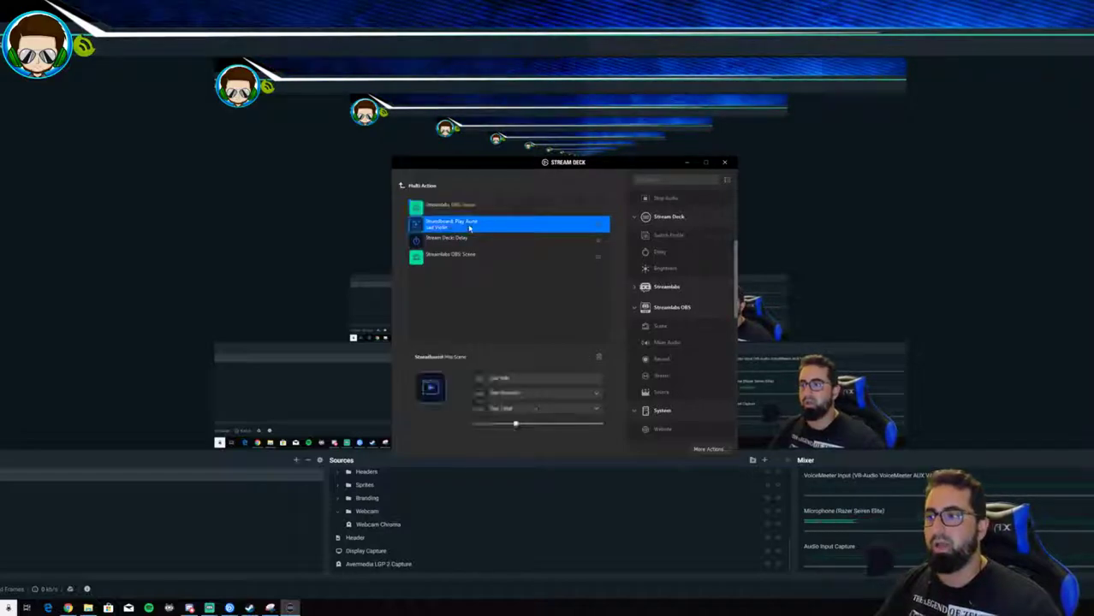
{"action": "left_click", "coordinate": [513, 238]}
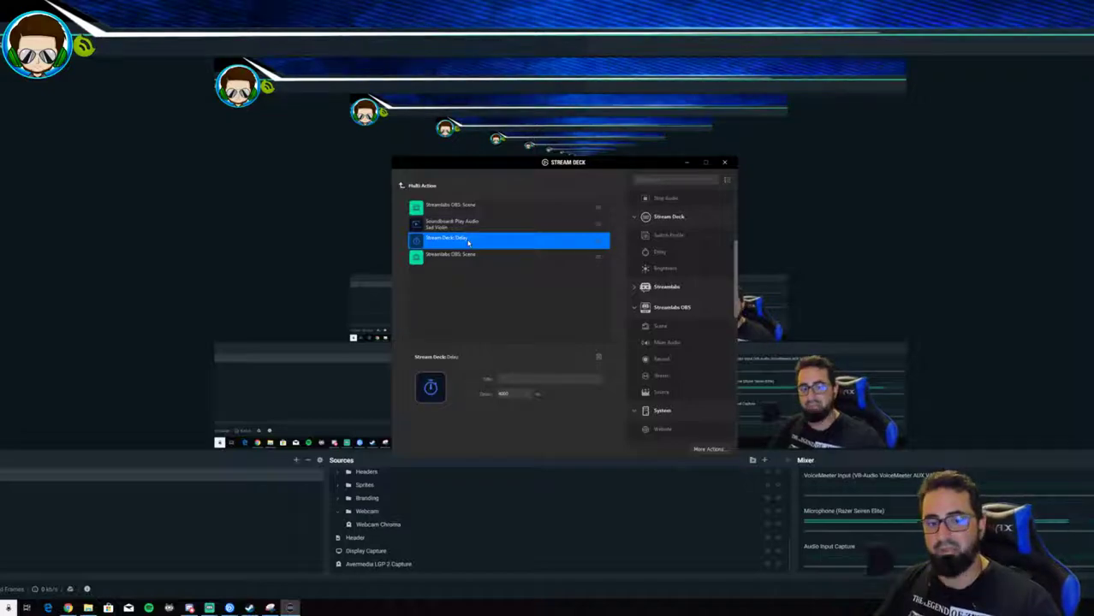
{"action": "left_click", "coordinate": [452, 253]}
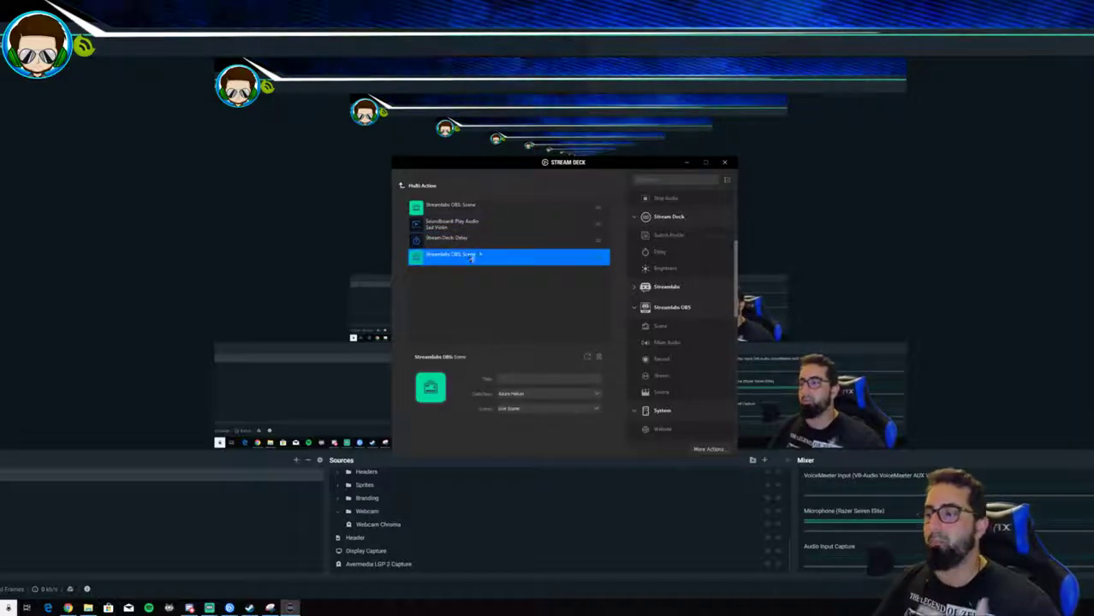